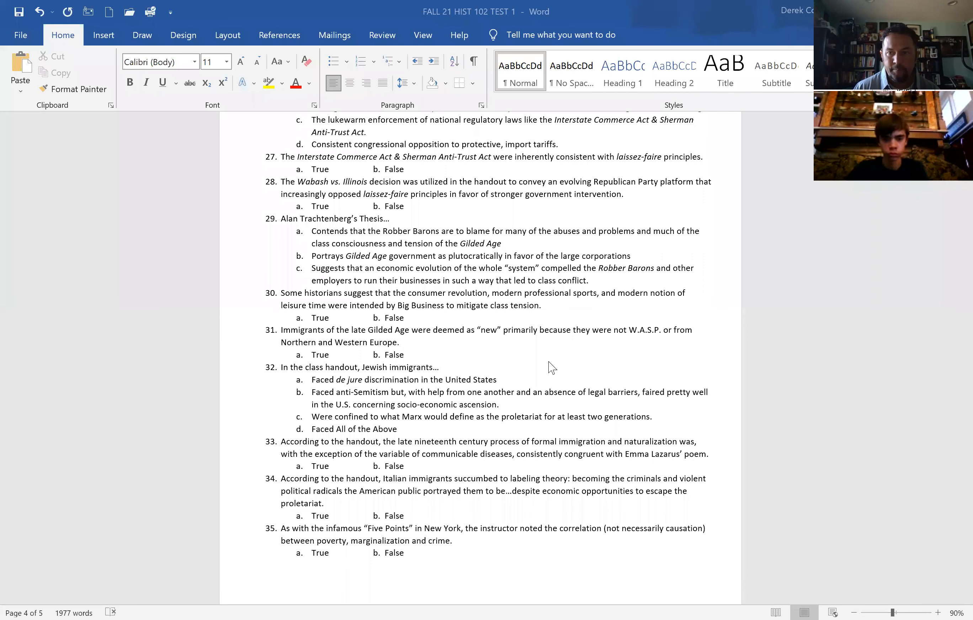
{"action": "mouse_move", "coordinate": [529, 317]}
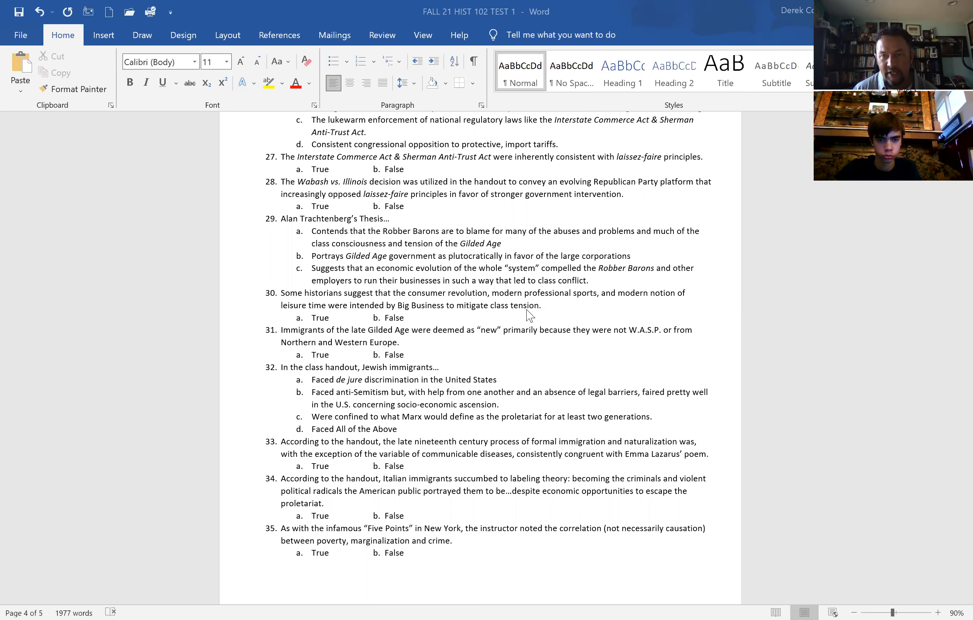
{"action": "mouse_move", "coordinate": [528, 318]}
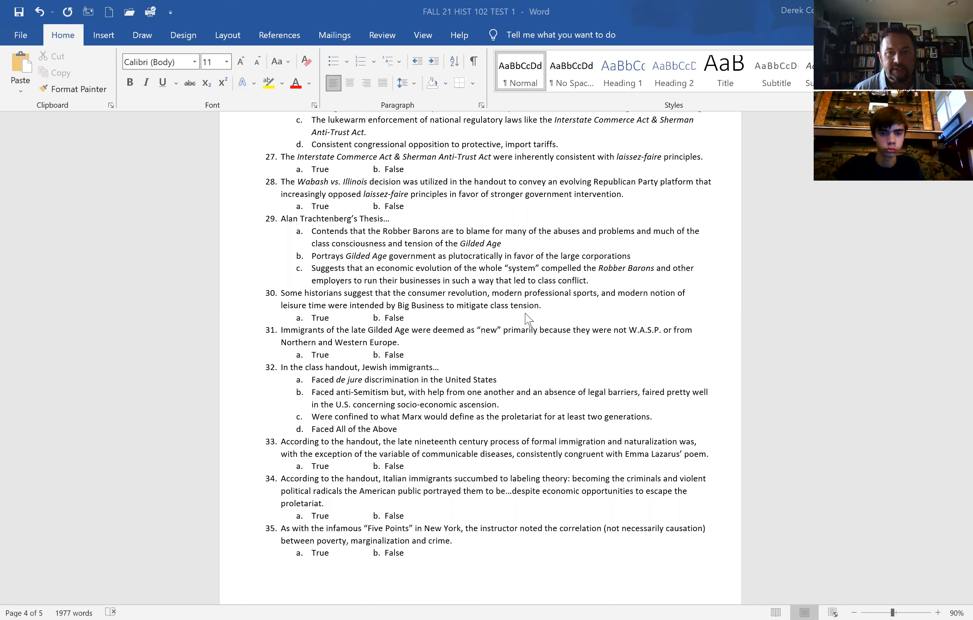
{"action": "mouse_move", "coordinate": [406, 323]}
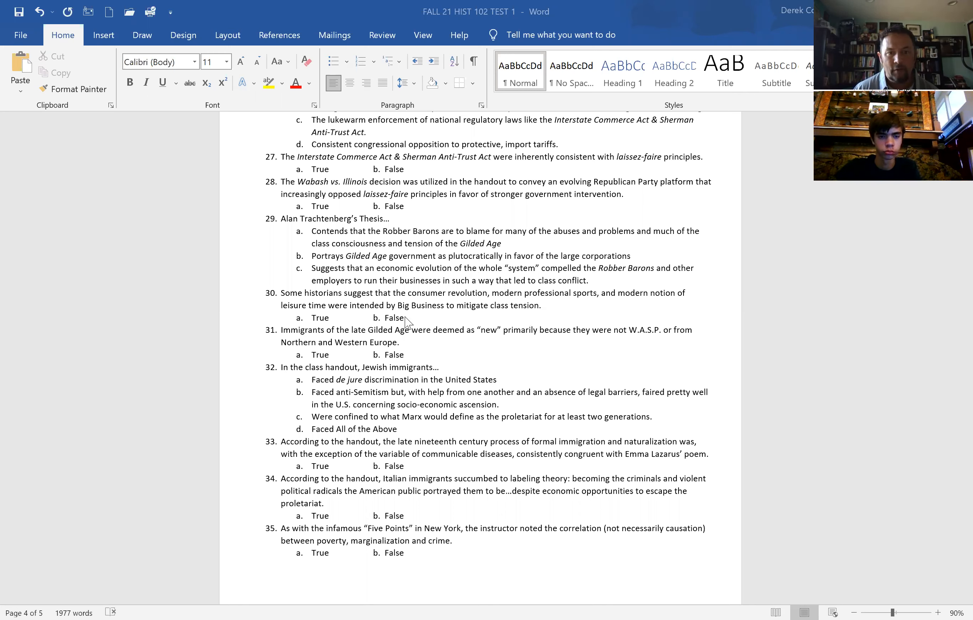
{"action": "mouse_move", "coordinate": [785, 343]}
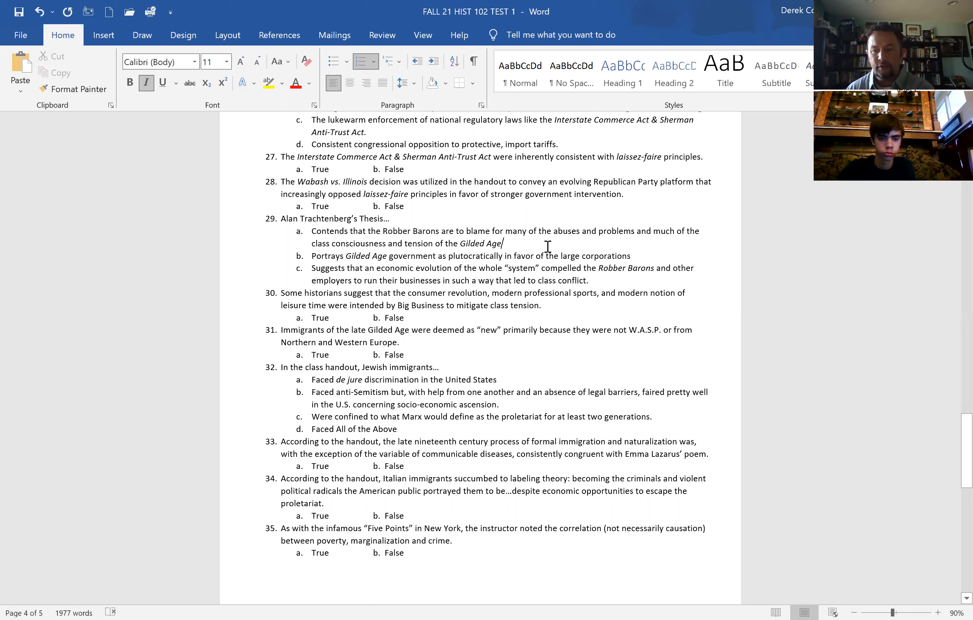
Scroll up from page 4 to page 2 so questions 12 through 18 are in view.
{"action": "scroll", "scroll_direction": "up", "scroll_amount": 3}
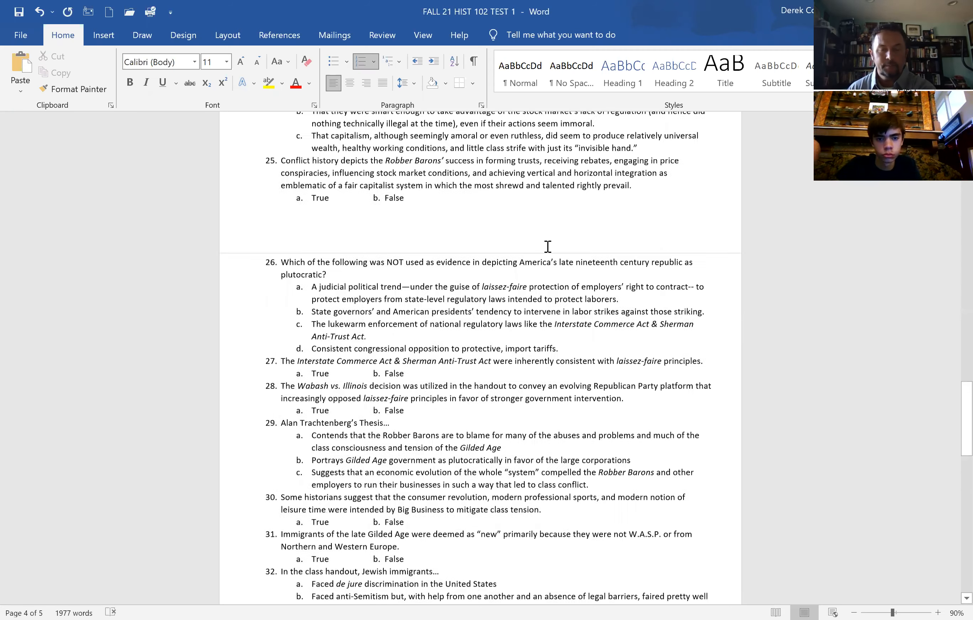
{"action": "scroll", "scroll_direction": "up", "scroll_amount": 3}
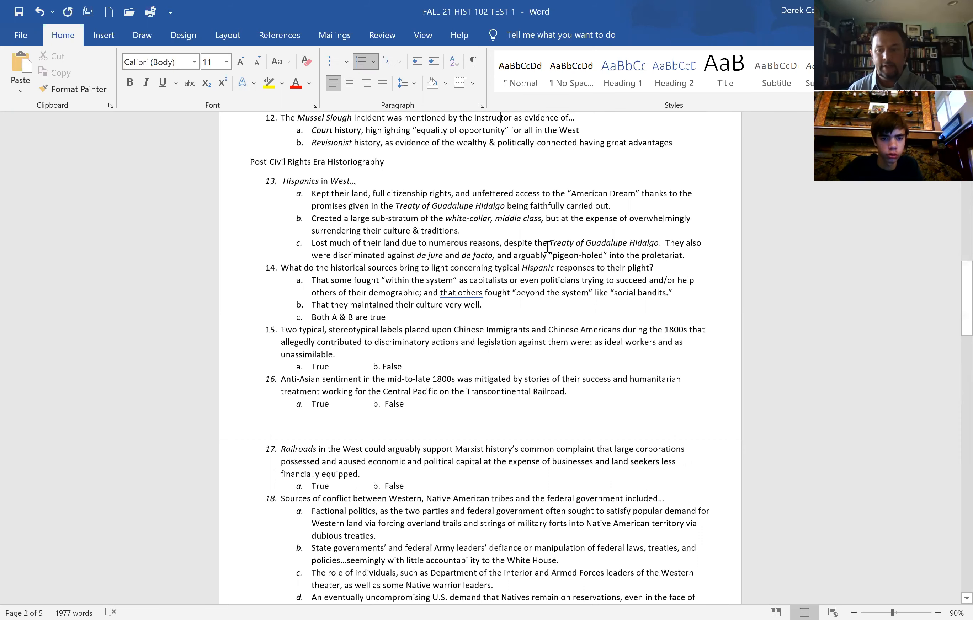
{"action": "scroll", "scroll_direction": "up", "scroll_amount": 3}
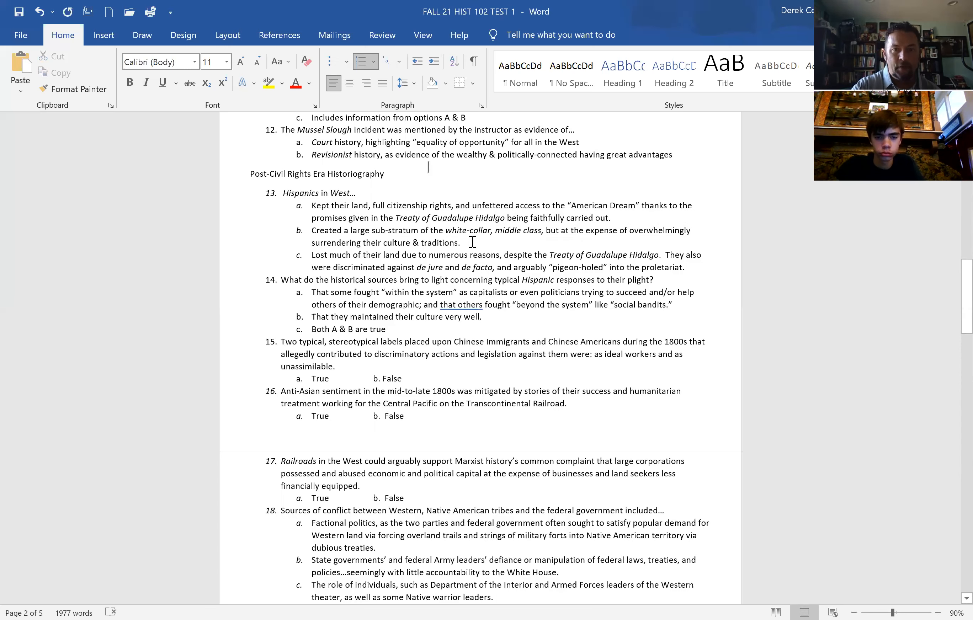
Scroll up to the top of page 1 showing the test title and questions 1 through 7.
{"action": "scroll", "scroll_direction": "up", "scroll_amount": 3}
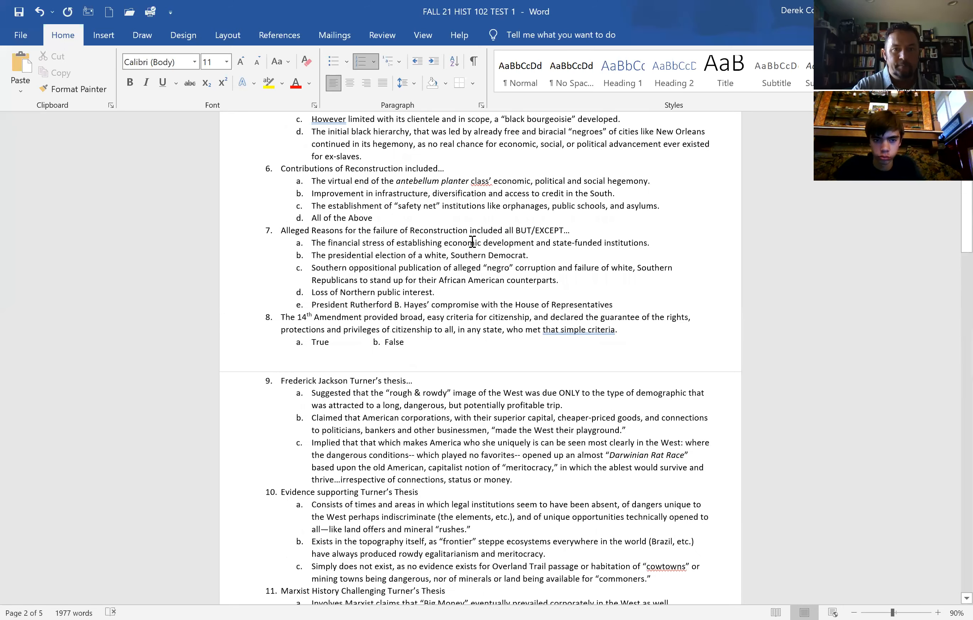
{"action": "scroll", "scroll_direction": "up", "scroll_amount": 3}
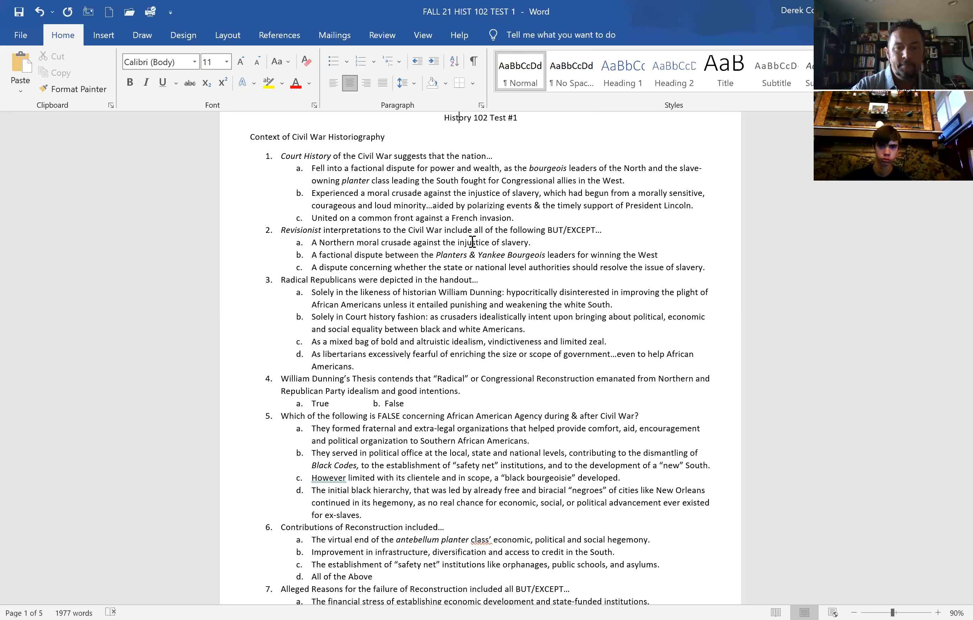
Scroll down through questions 3 to 9, reaching Turner's thesis on page 2.
{"action": "left_click", "coordinate": [362, 61]}
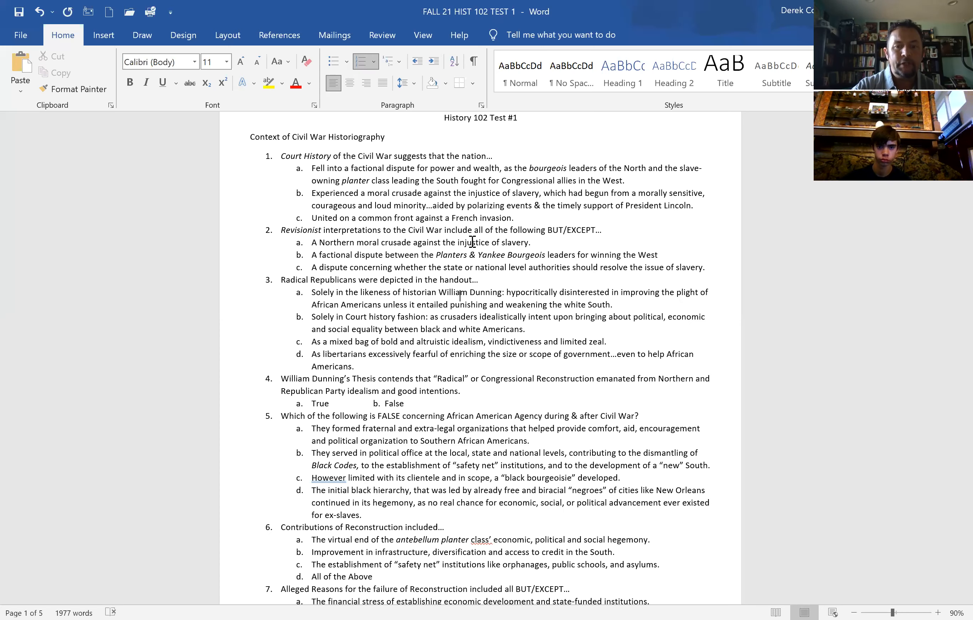
{"action": "scroll", "scroll_direction": "down", "scroll_amount": 3}
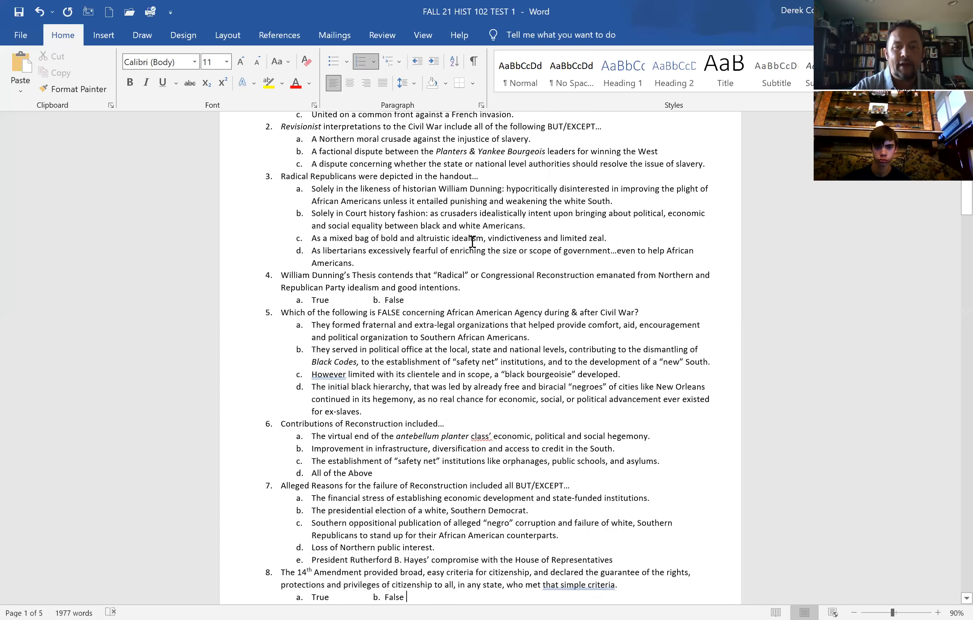
{"action": "scroll", "scroll_direction": "down", "scroll_amount": 3}
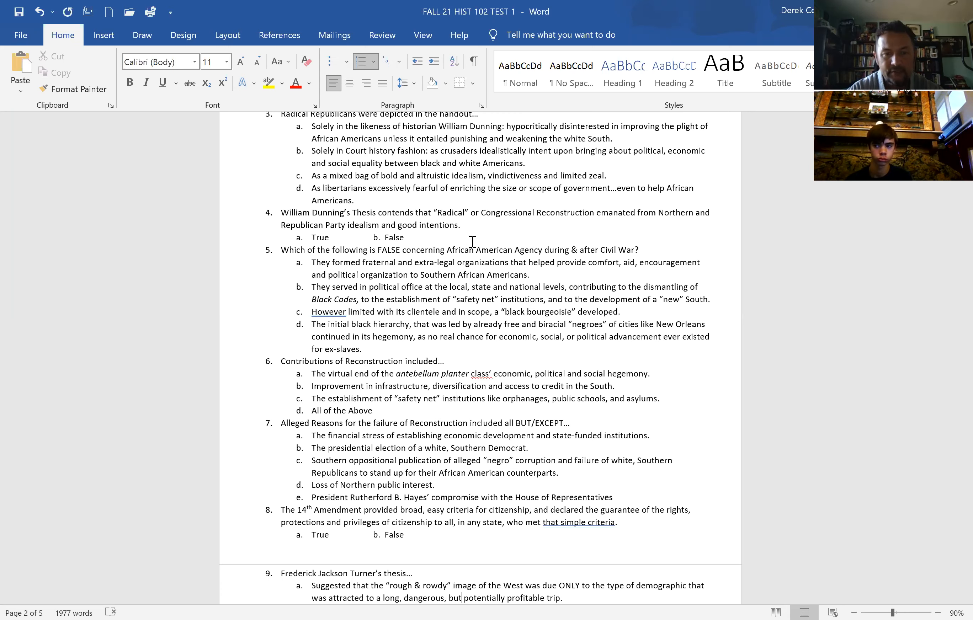
{"action": "scroll", "scroll_direction": "down", "scroll_amount": 3}
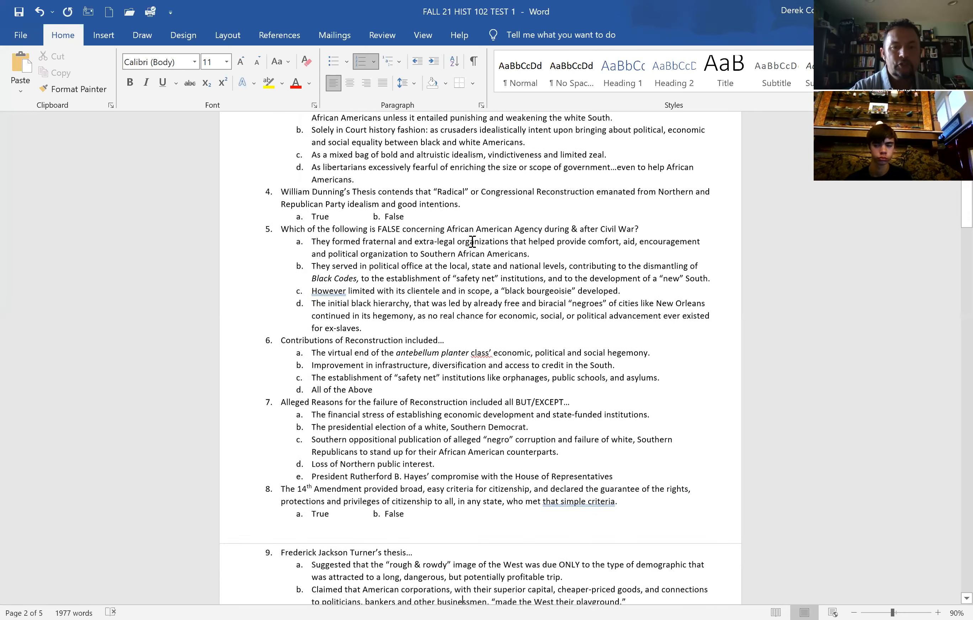
{"action": "scroll", "scroll_direction": "down", "scroll_amount": 3}
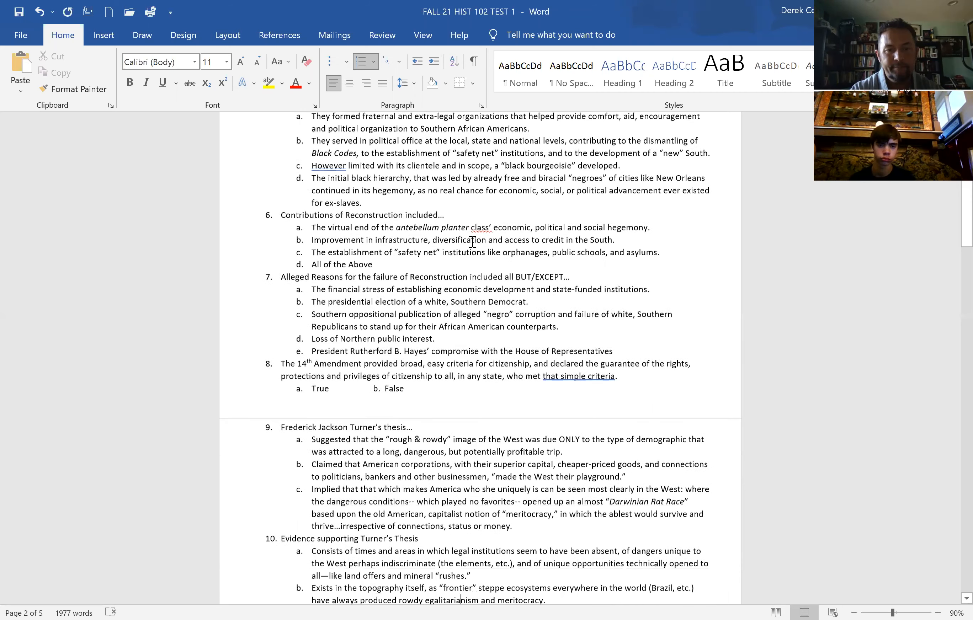
{"action": "scroll", "scroll_direction": "down", "scroll_amount": 3}
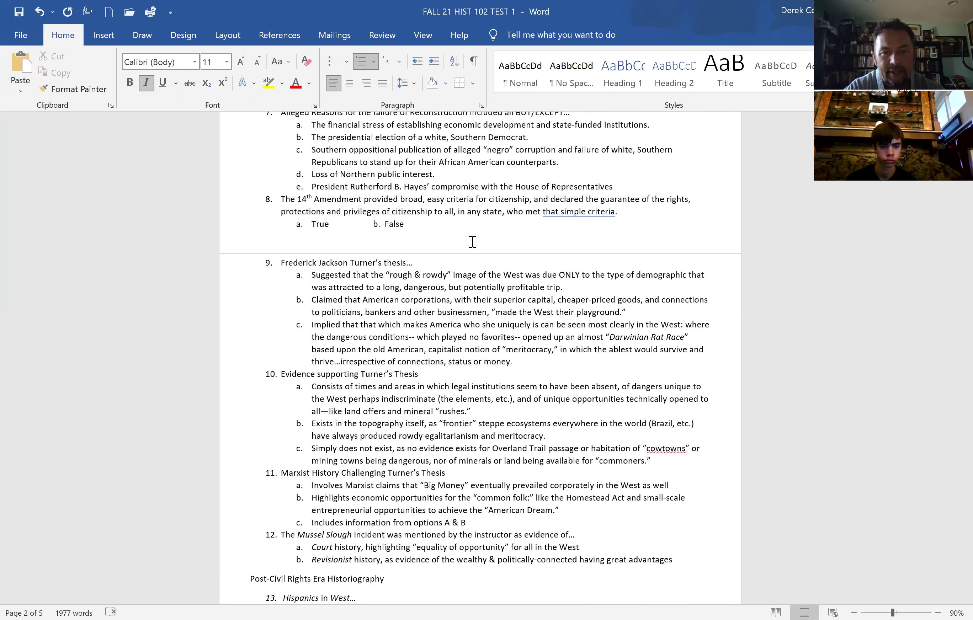
{"action": "left_click", "coordinate": [359, 599]}
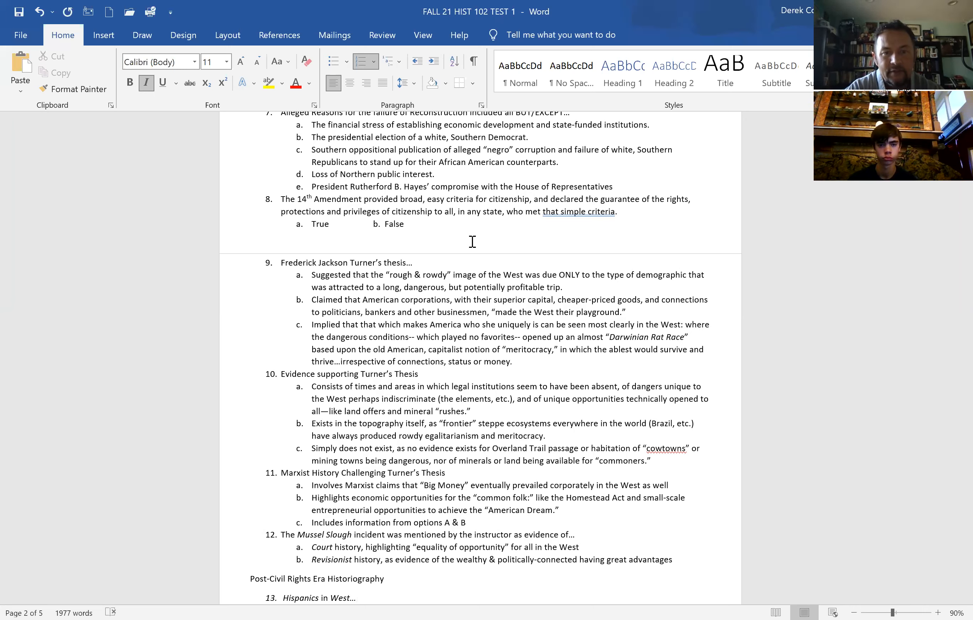
{"action": "left_click", "coordinate": [359, 598]}
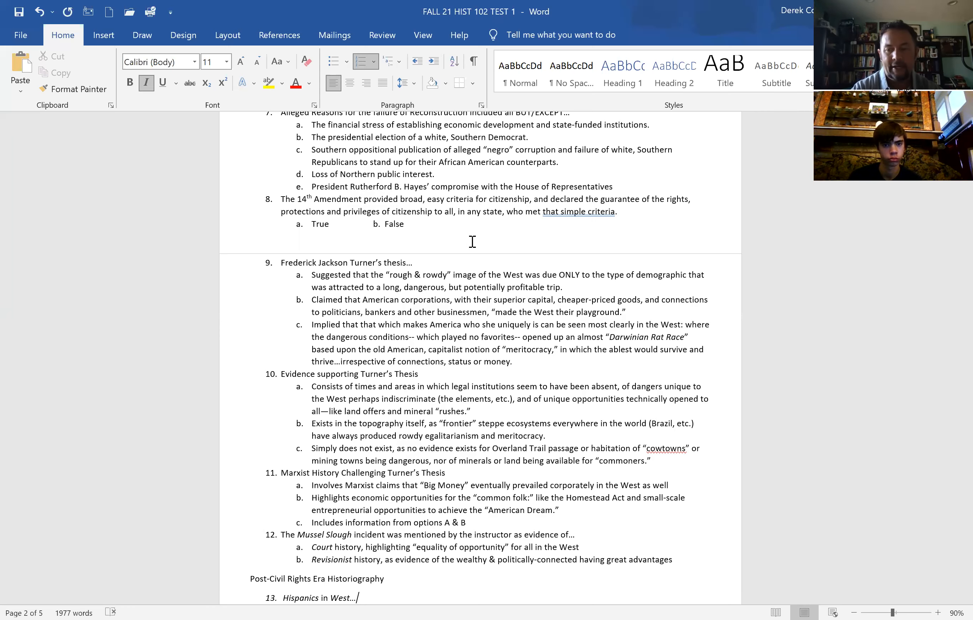
Scroll down to questions 10 through 16 and place the cursor after question 16's True/False options.
{"action": "scroll", "scroll_direction": "down", "scroll_amount": 3}
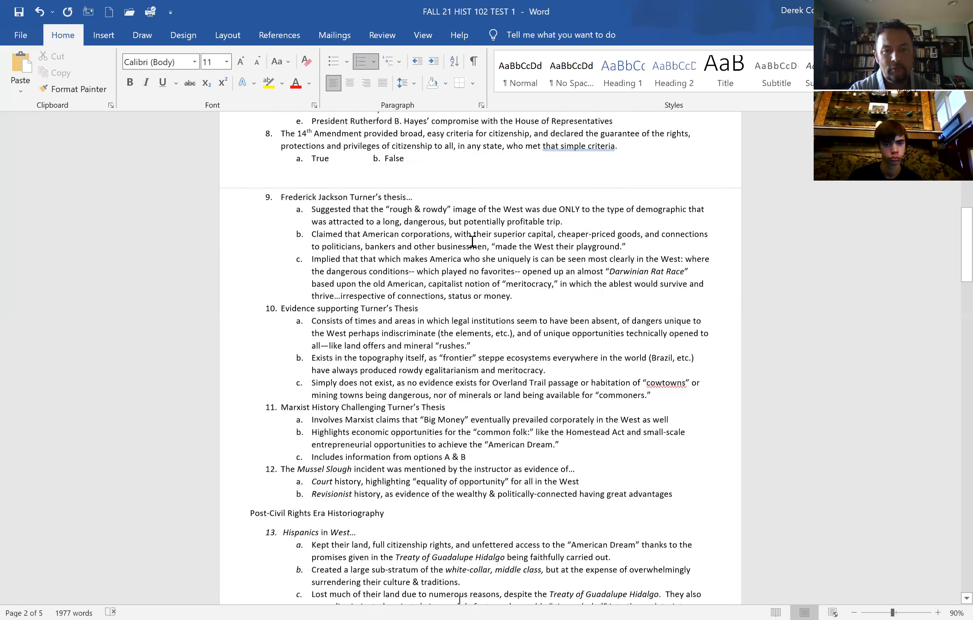
{"action": "scroll", "scroll_direction": "down", "scroll_amount": 3}
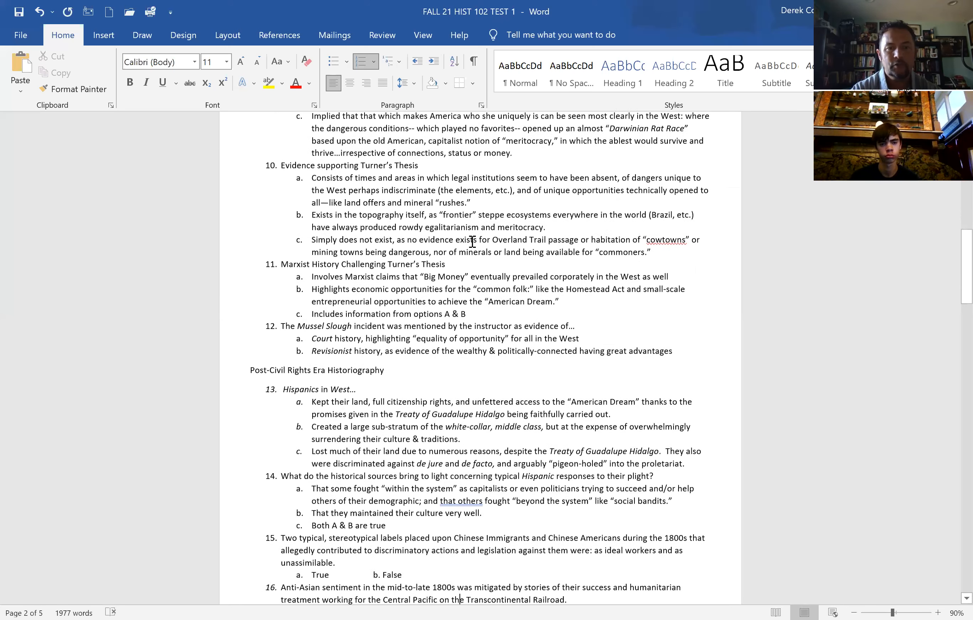
{"action": "scroll", "scroll_direction": "down", "scroll_amount": 3}
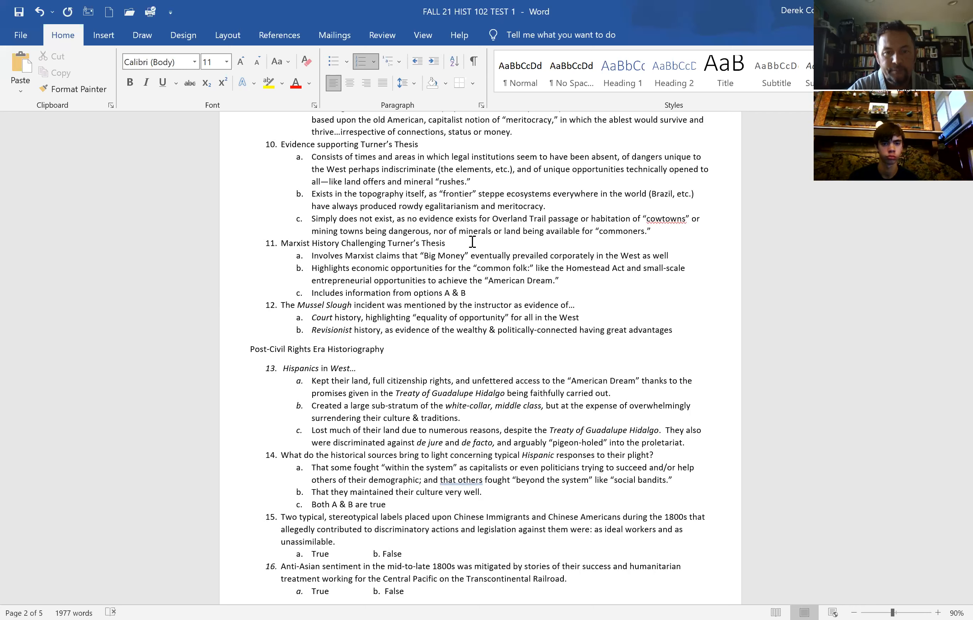
{"action": "left_click", "coordinate": [404, 591]}
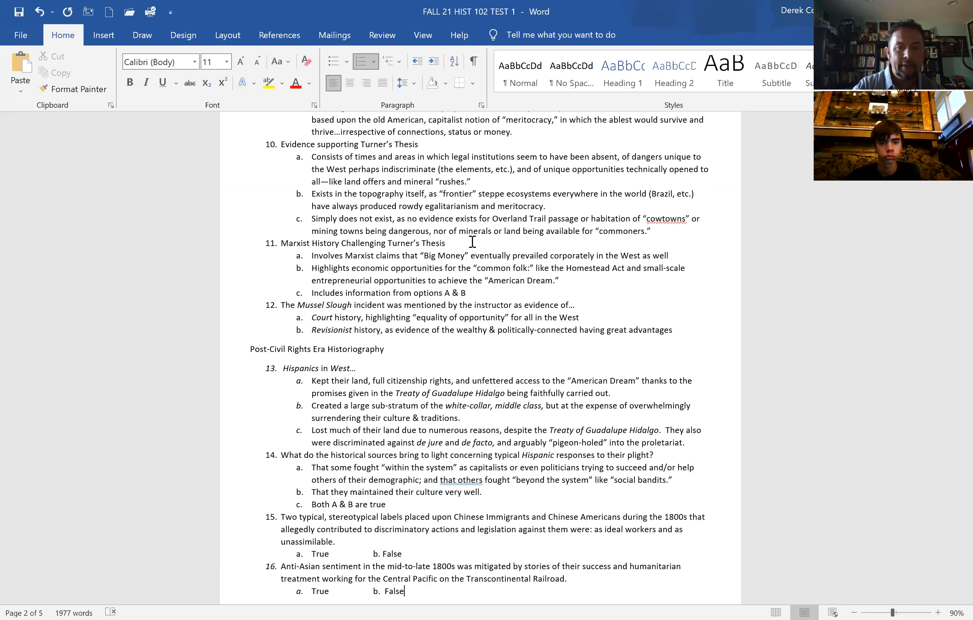
Scroll down to questions 12 through 18, crossing onto page 3.
{"action": "scroll", "scroll_direction": "down", "scroll_amount": 3}
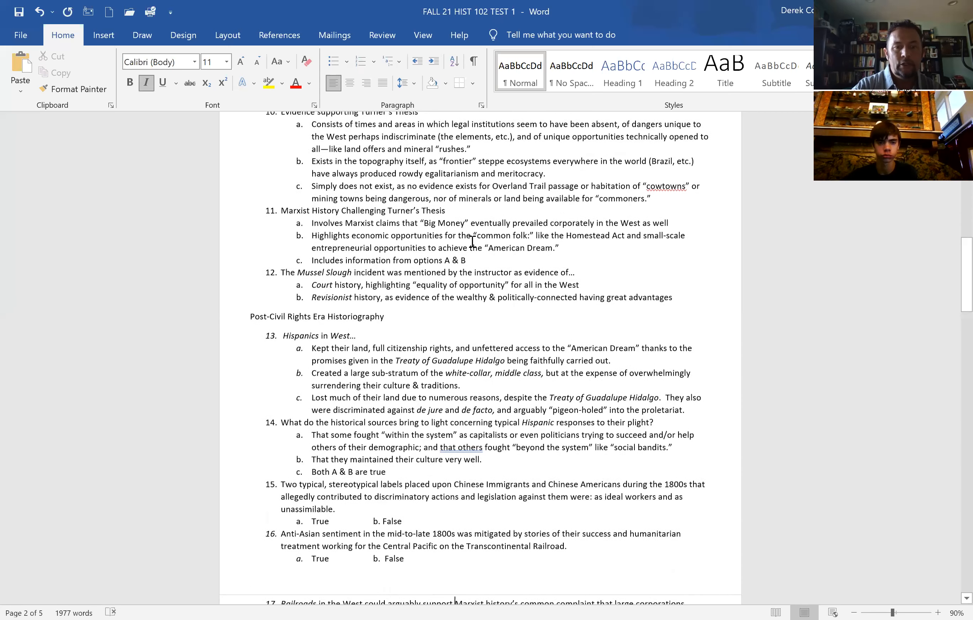
{"action": "scroll", "scroll_direction": "down", "scroll_amount": 3}
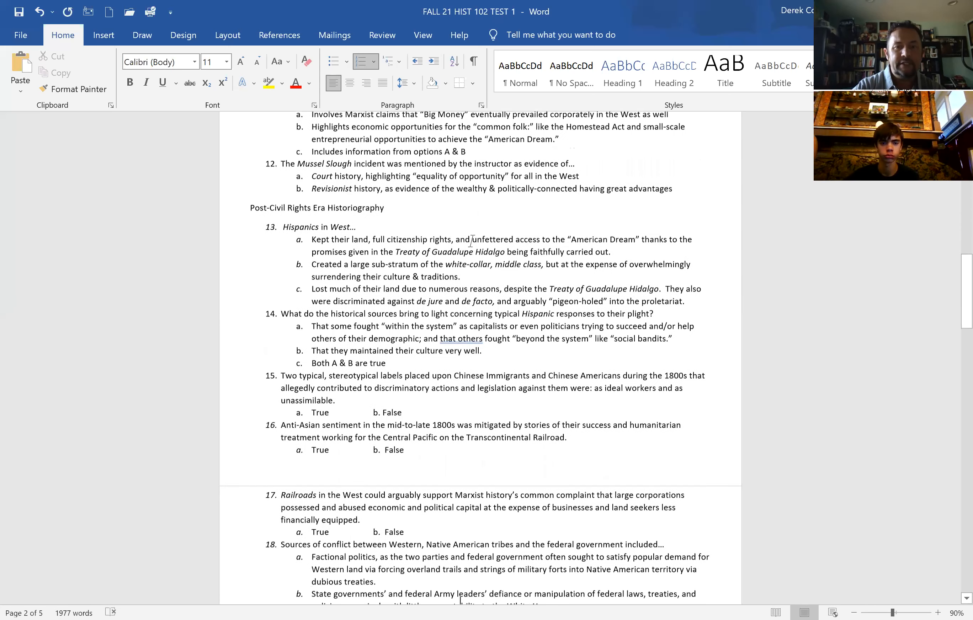
{"action": "scroll", "scroll_direction": "down", "scroll_amount": 3}
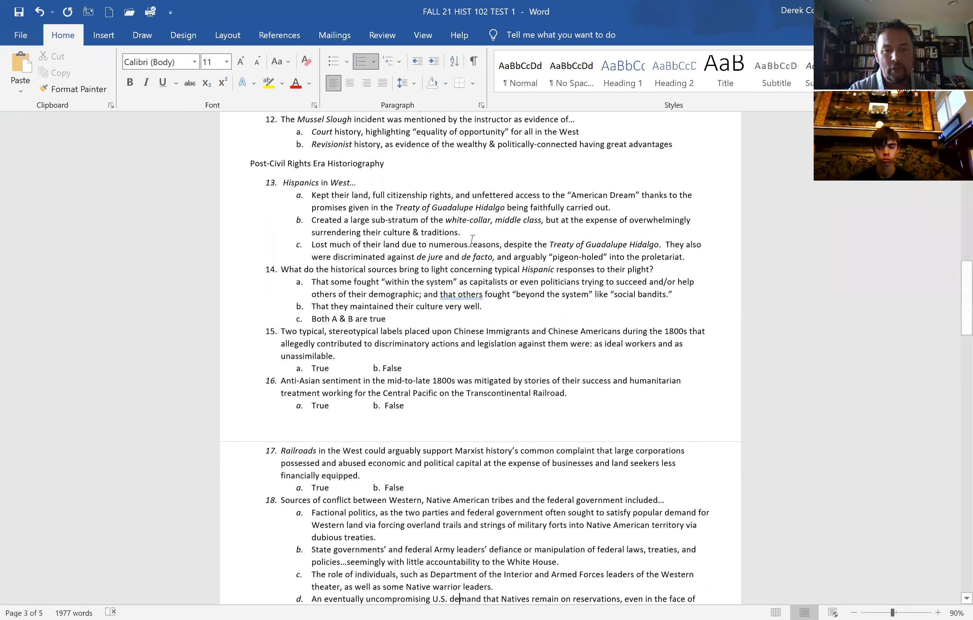
Scroll down slightly so questions 19 through 21 appear at the bottom of page 3.
{"action": "scroll", "scroll_direction": "down", "scroll_amount": 3}
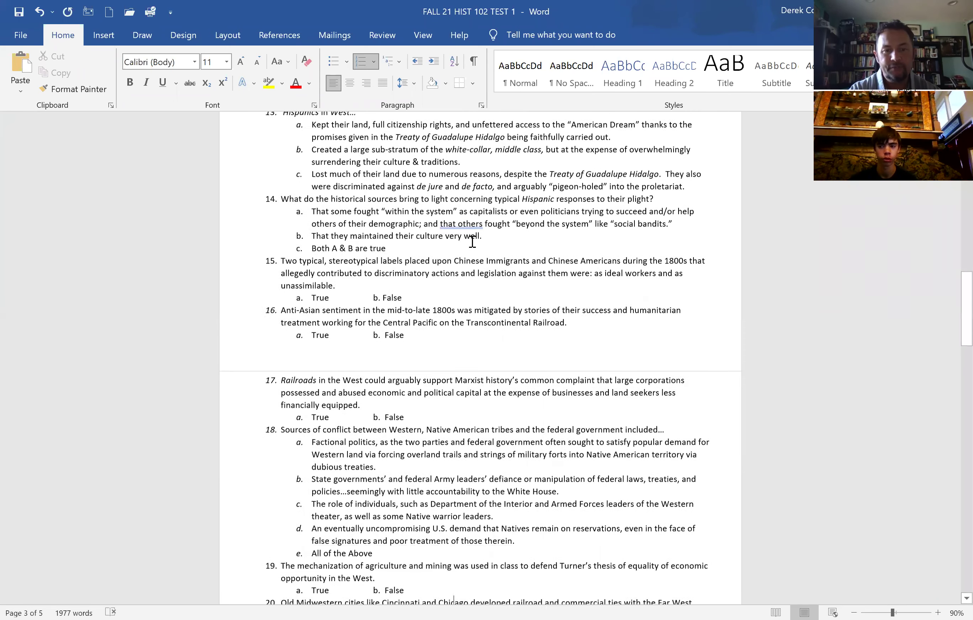
{"action": "scroll", "scroll_direction": "down", "scroll_amount": 3}
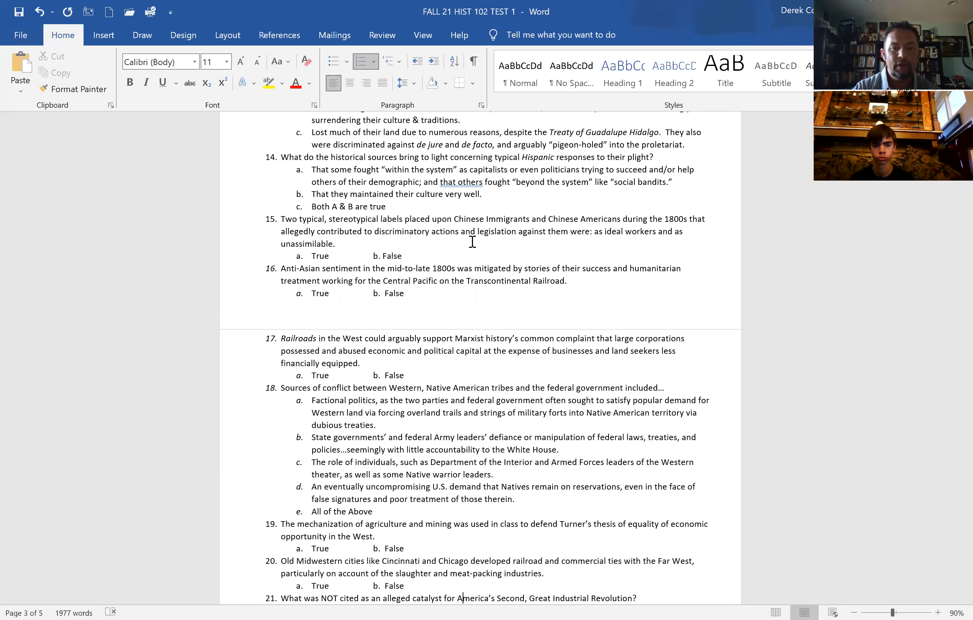
{"action": "mouse_move", "coordinate": [435, 278]}
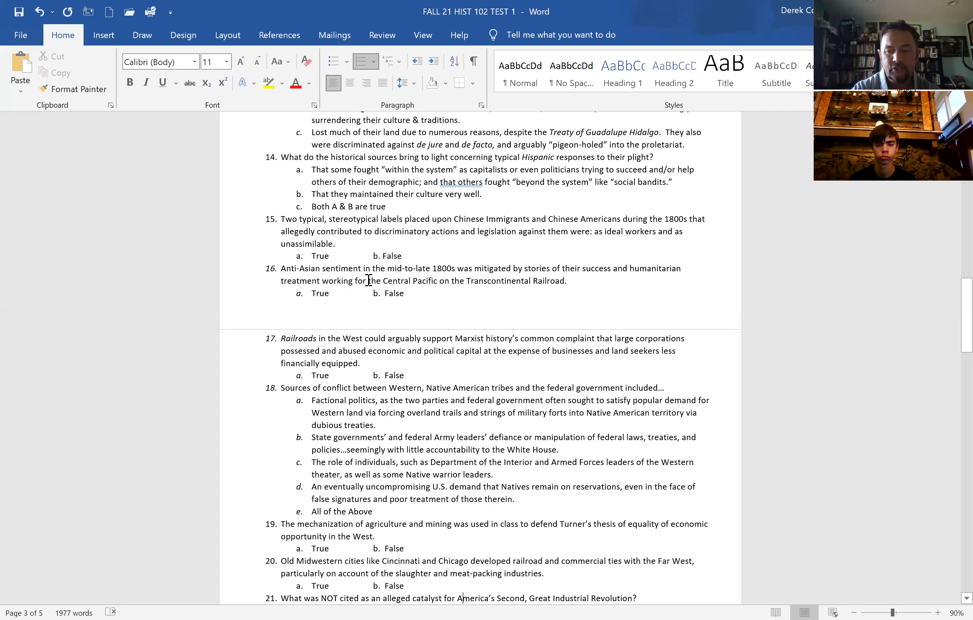
Scroll down to questions 17 through 24, including the Gilded Age questions.
{"action": "scroll", "scroll_direction": "down", "scroll_amount": 3}
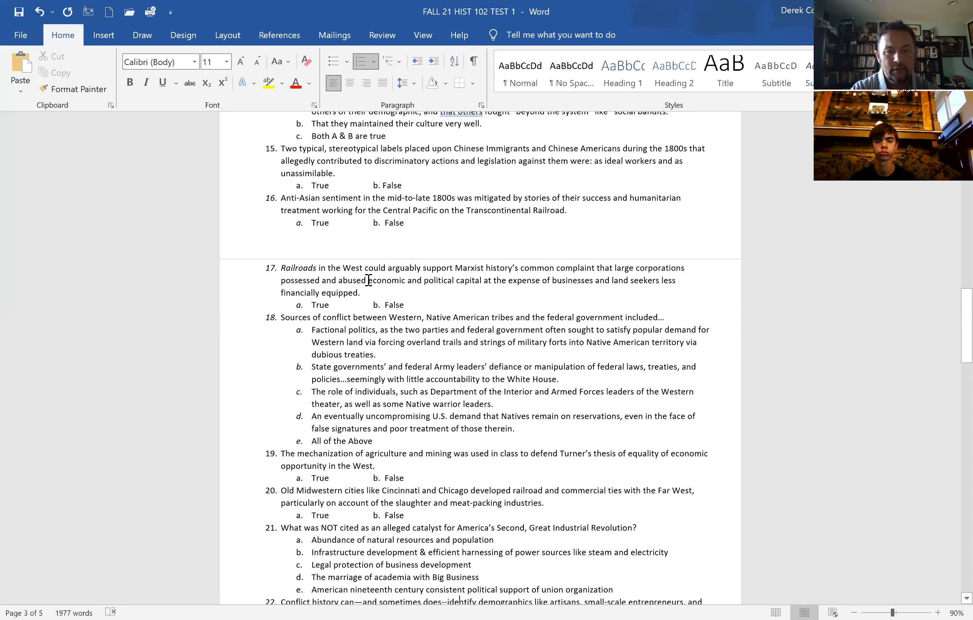
{"action": "scroll", "scroll_direction": "down", "scroll_amount": 3}
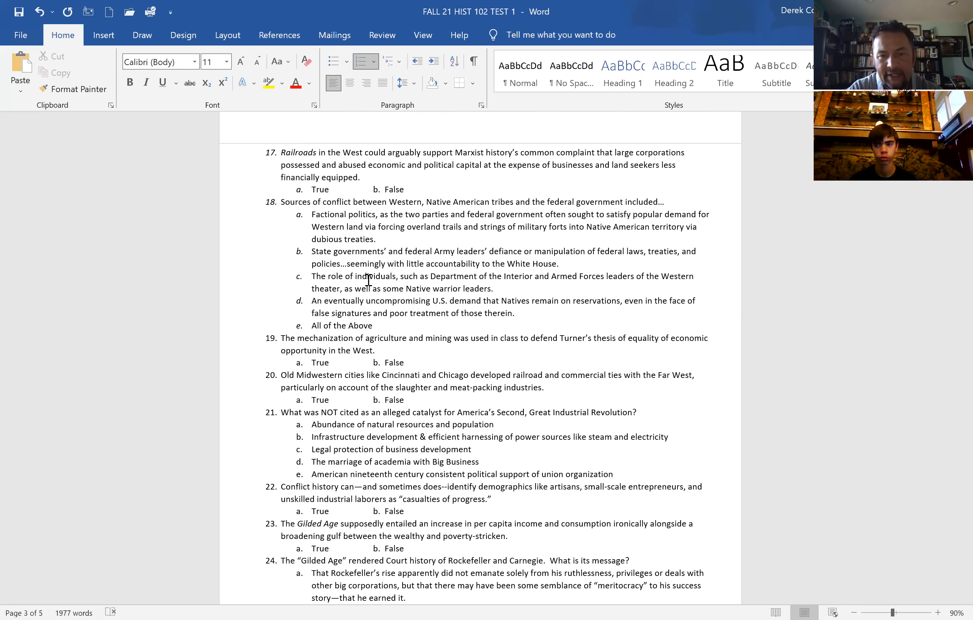
{"action": "left_click", "coordinate": [406, 598]}
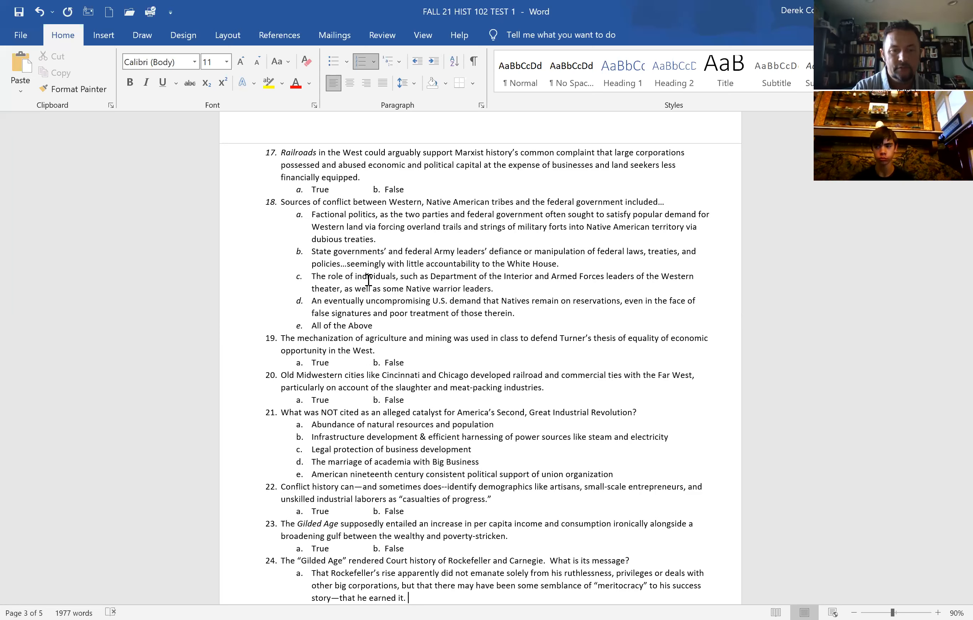
Scroll down to questions 21 through 28, crossing onto page 4.
{"action": "scroll", "scroll_direction": "down", "scroll_amount": 3}
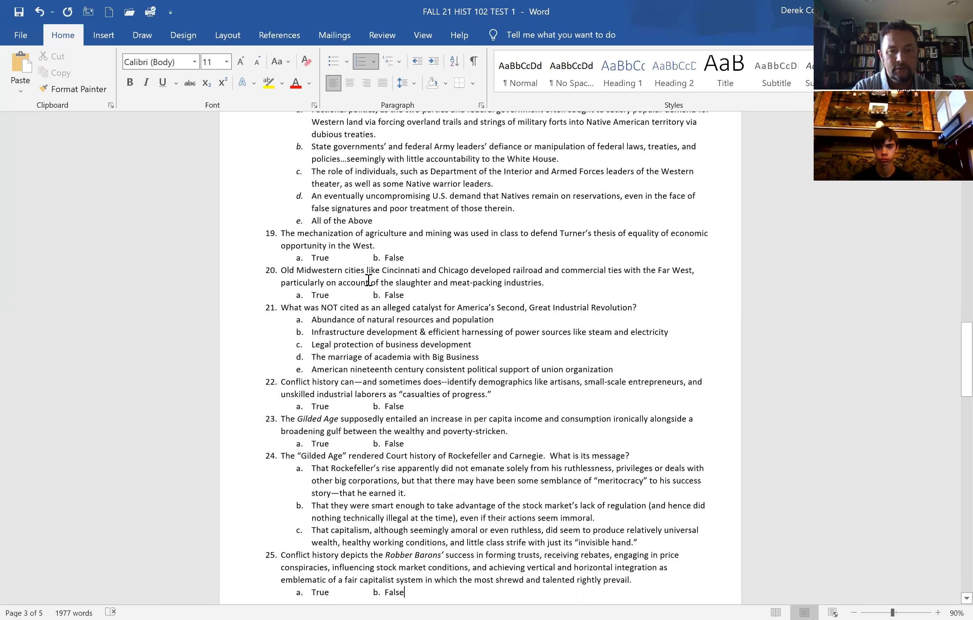
{"action": "scroll", "scroll_direction": "down", "scroll_amount": 3}
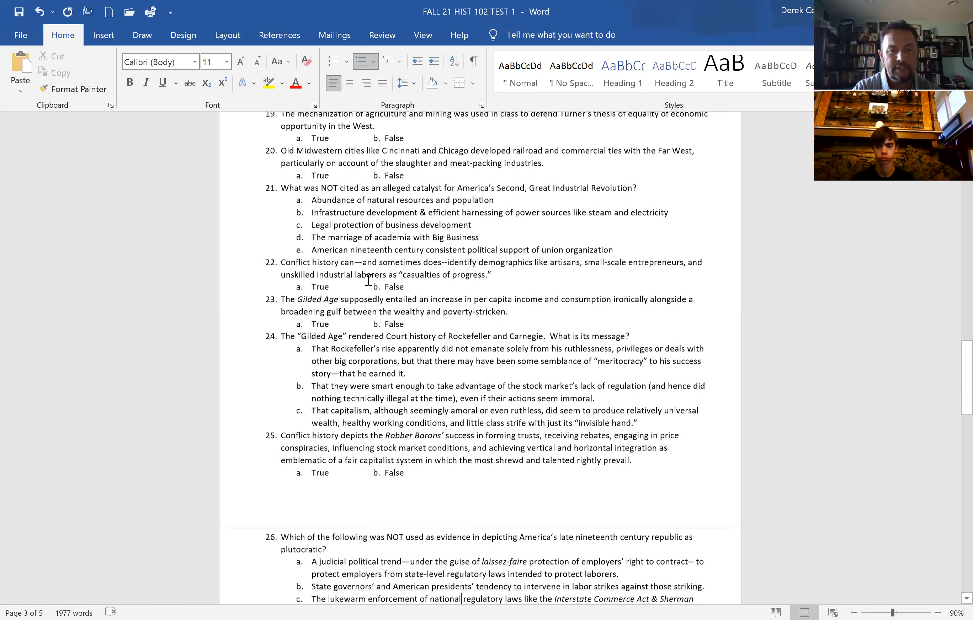
{"action": "scroll", "scroll_direction": "down", "scroll_amount": 3}
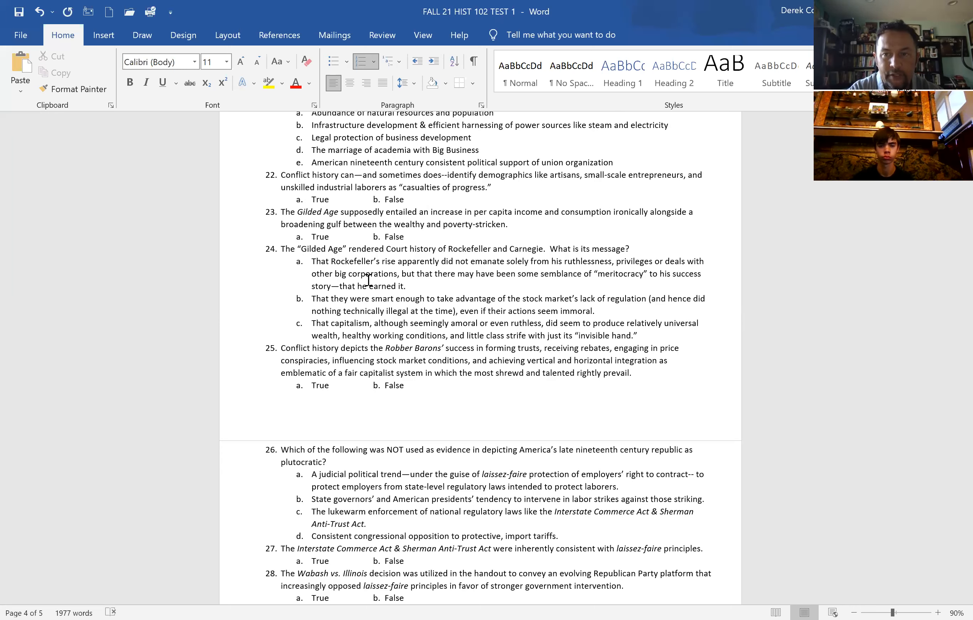
{"action": "left_click", "coordinate": [404, 598]}
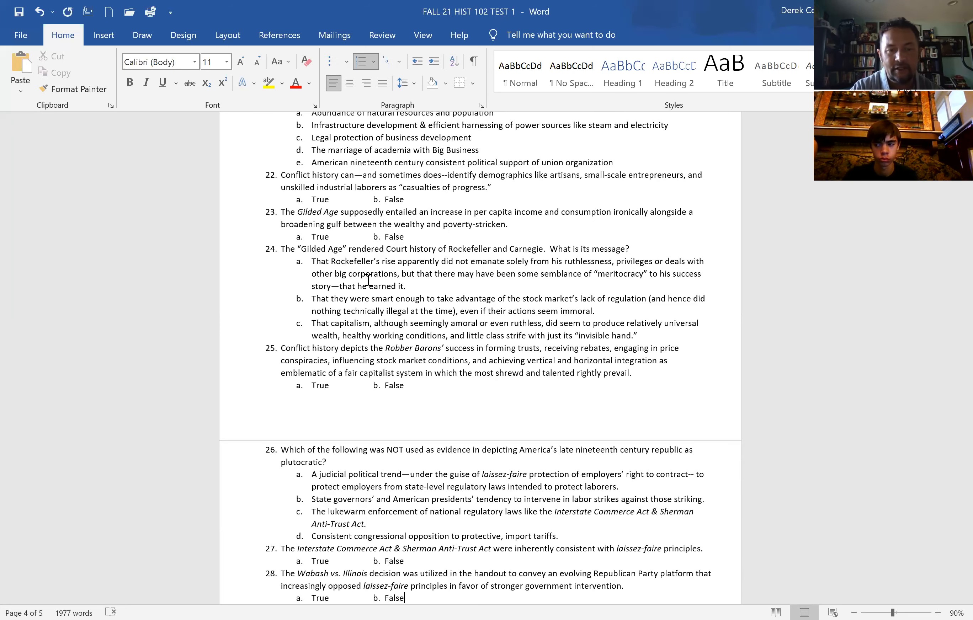
Scroll to questions 26 through 34 on page 4 and place the cursor near question 34.
{"action": "scroll", "scroll_direction": "down", "scroll_amount": 3}
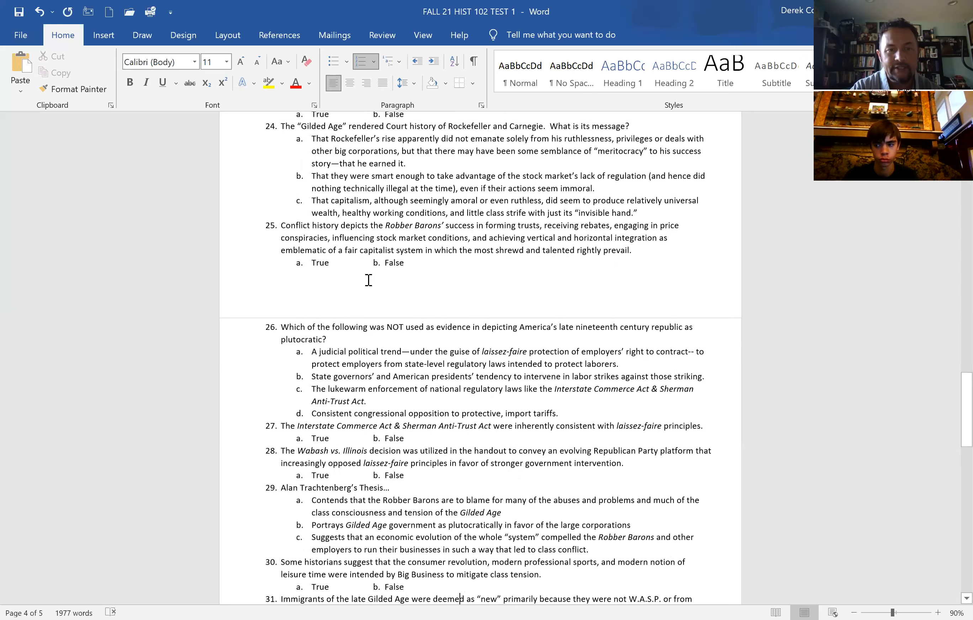
{"action": "scroll", "scroll_direction": "down", "scroll_amount": 3}
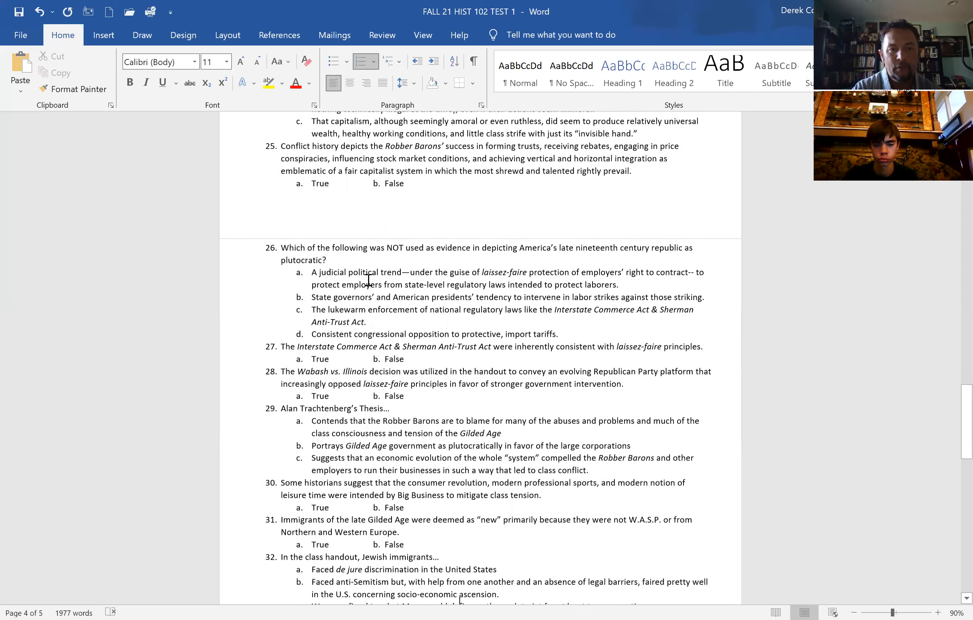
{"action": "scroll", "scroll_direction": "down", "scroll_amount": 3}
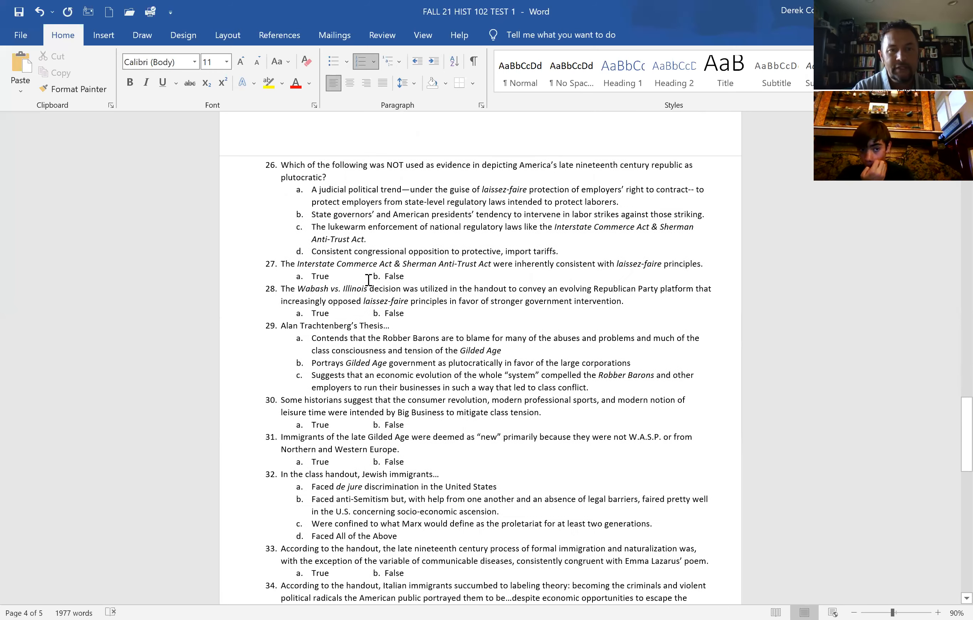
{"action": "scroll", "scroll_direction": "up", "scroll_amount": 3}
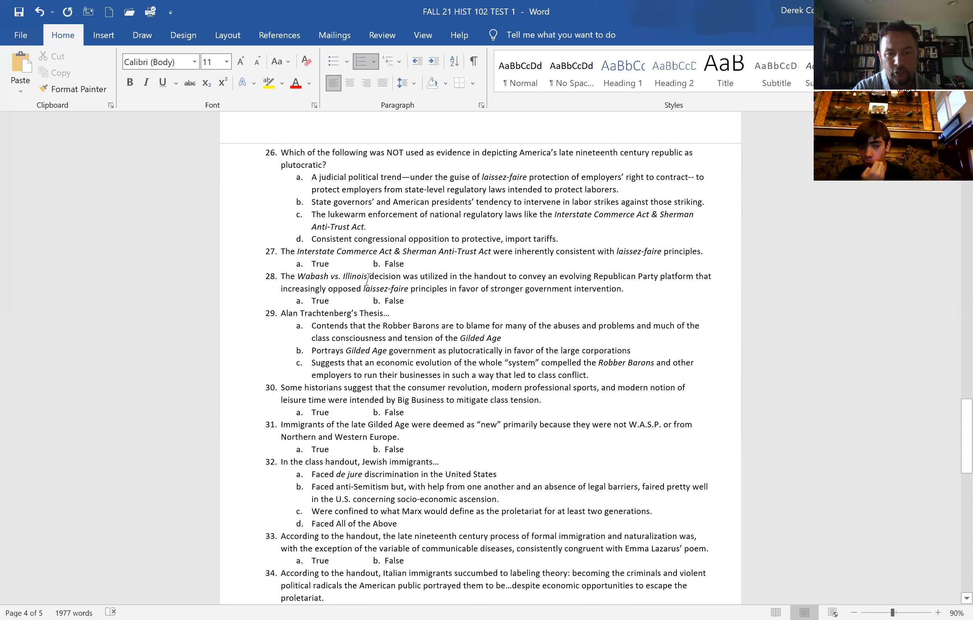
{"action": "left_click", "coordinate": [324, 599]}
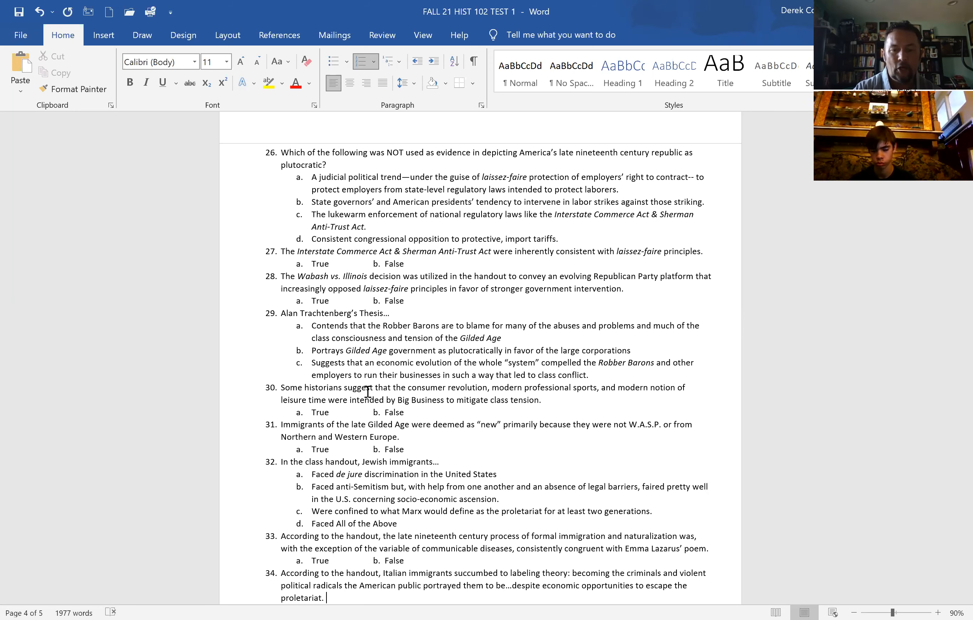
{"action": "scroll", "scroll_direction": "down", "scroll_amount": 3}
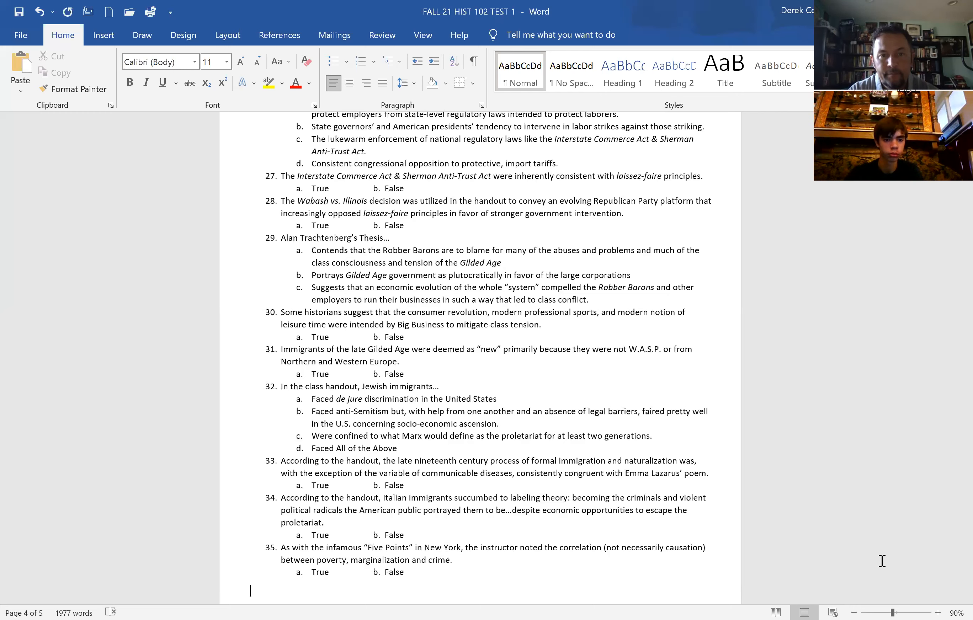
{"action": "mouse_move", "coordinate": [954, 559]}
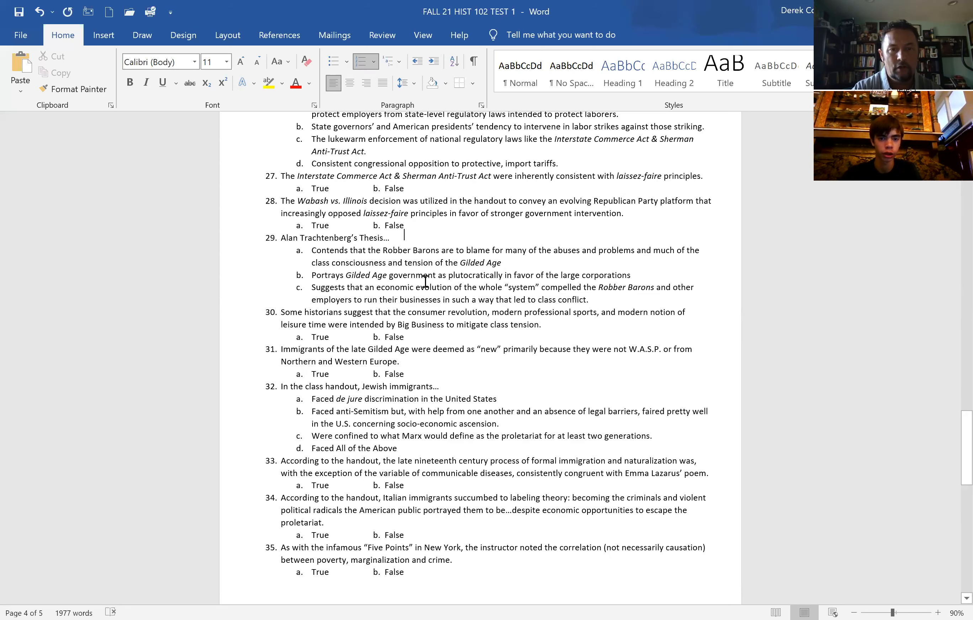
Scroll back up to the top of page 1 showing the title and questions 1 through 7.
{"action": "scroll", "scroll_direction": "up", "scroll_amount": 3}
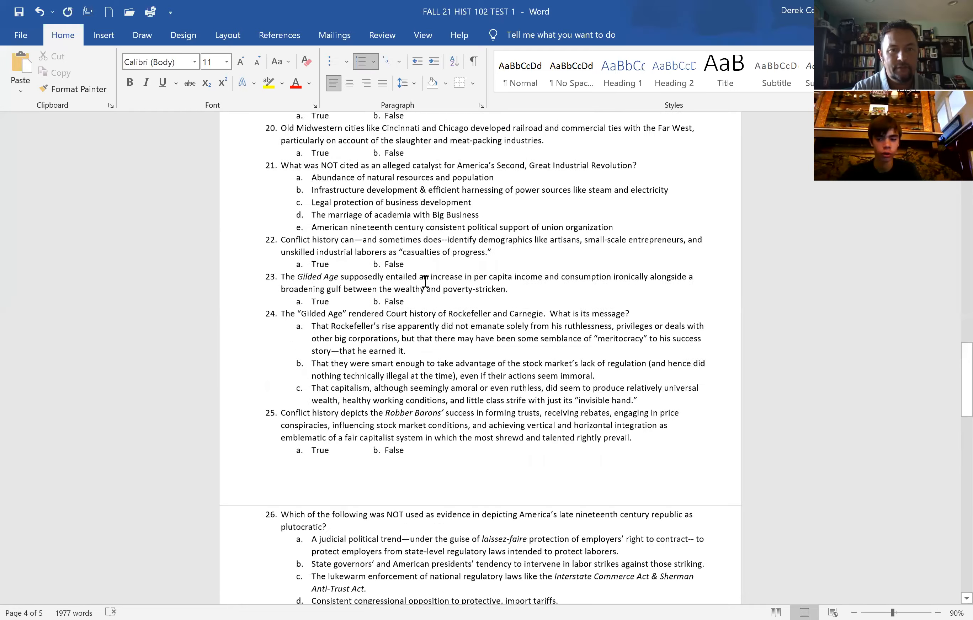
{"action": "scroll", "scroll_direction": "up", "scroll_amount": 3}
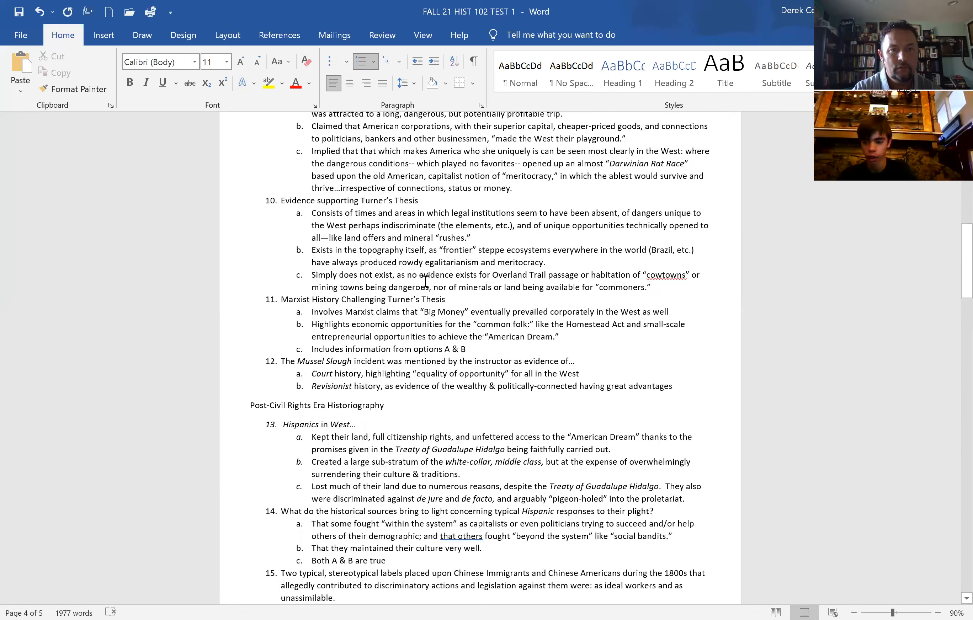
{"action": "scroll", "scroll_direction": "up", "scroll_amount": 3}
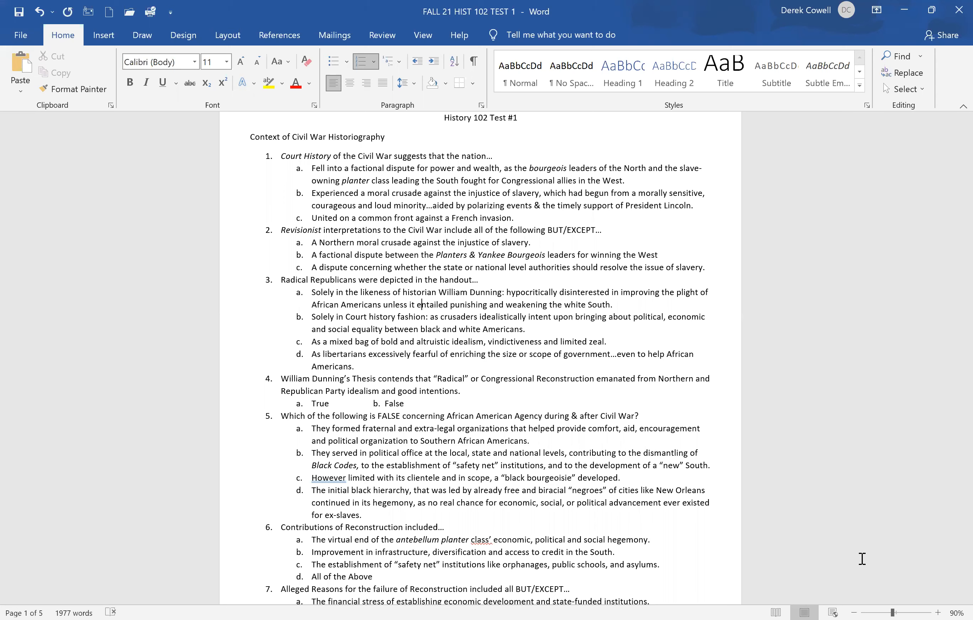
{"action": "mouse_move", "coordinate": [954, 321]}
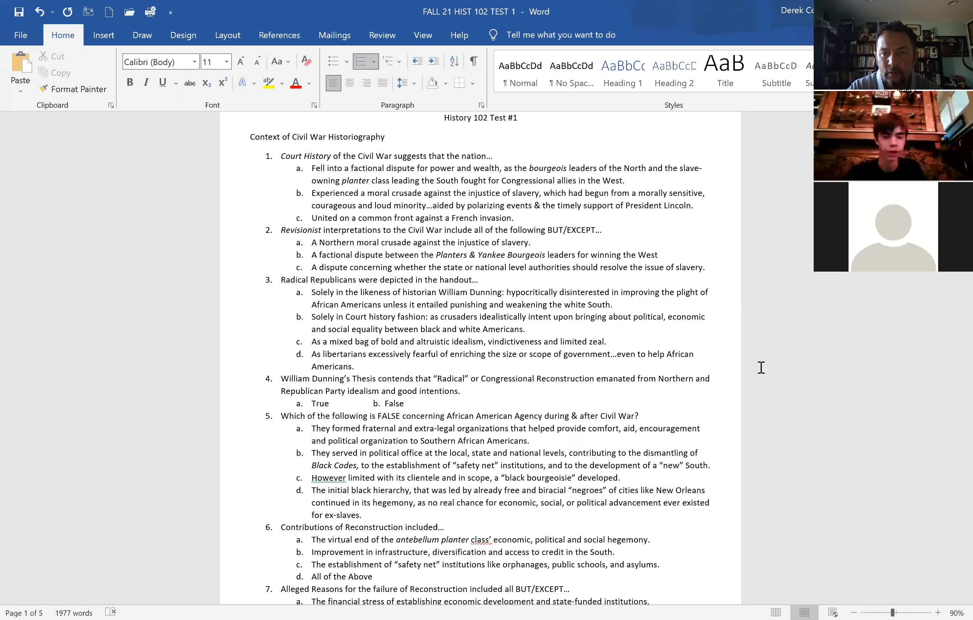
{"action": "mouse_move", "coordinate": [763, 374]}
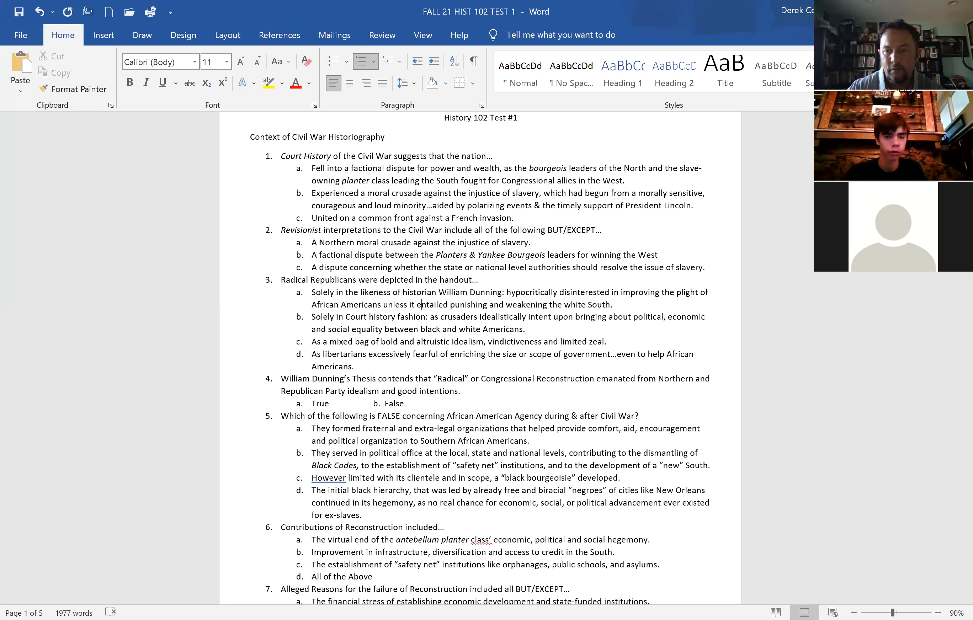
{"action": "mouse_move", "coordinate": [777, 377]}
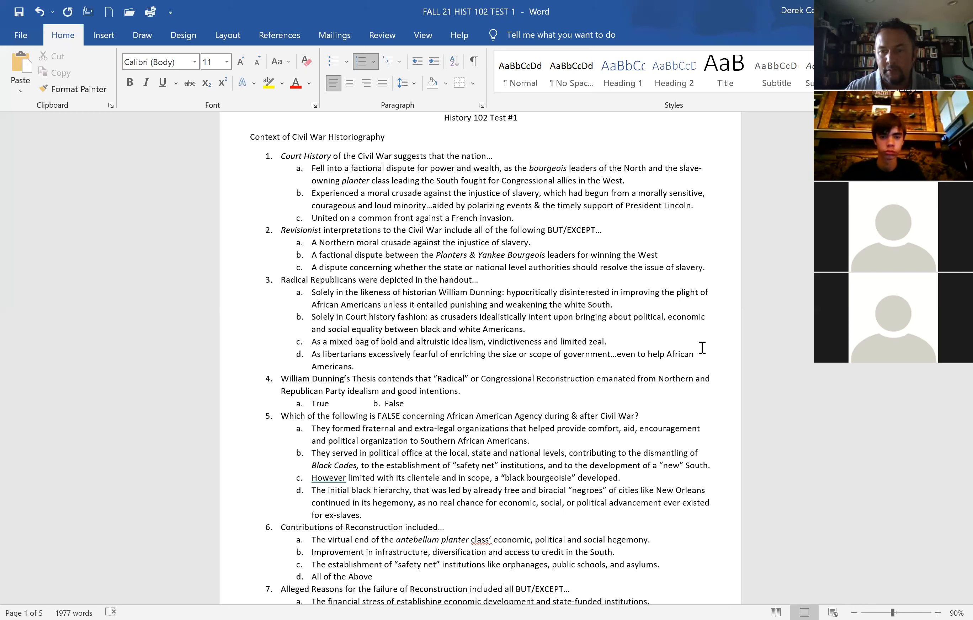
{"action": "mouse_move", "coordinate": [673, 417]}
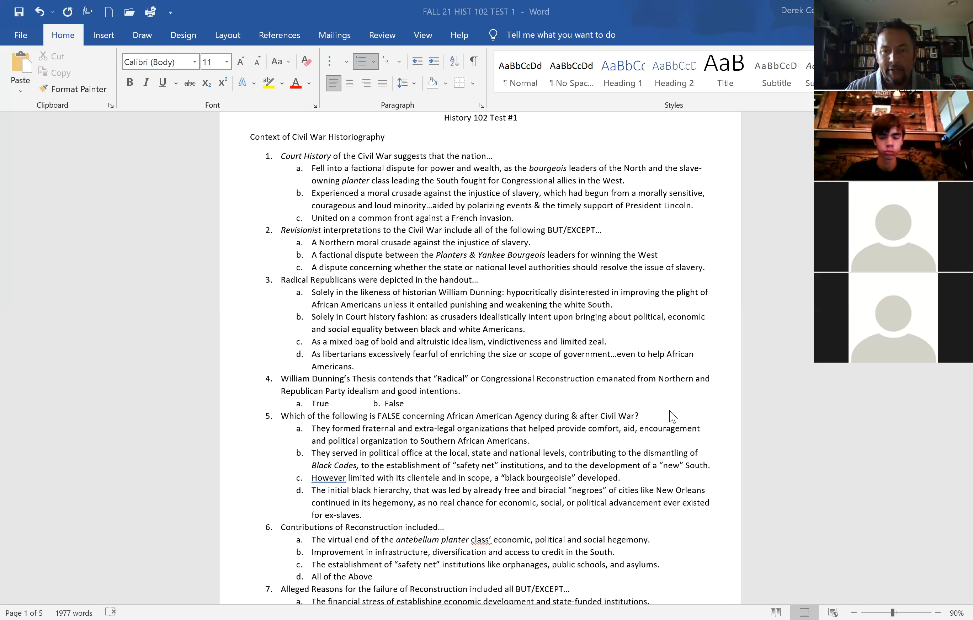
{"action": "mouse_move", "coordinate": [634, 394]}
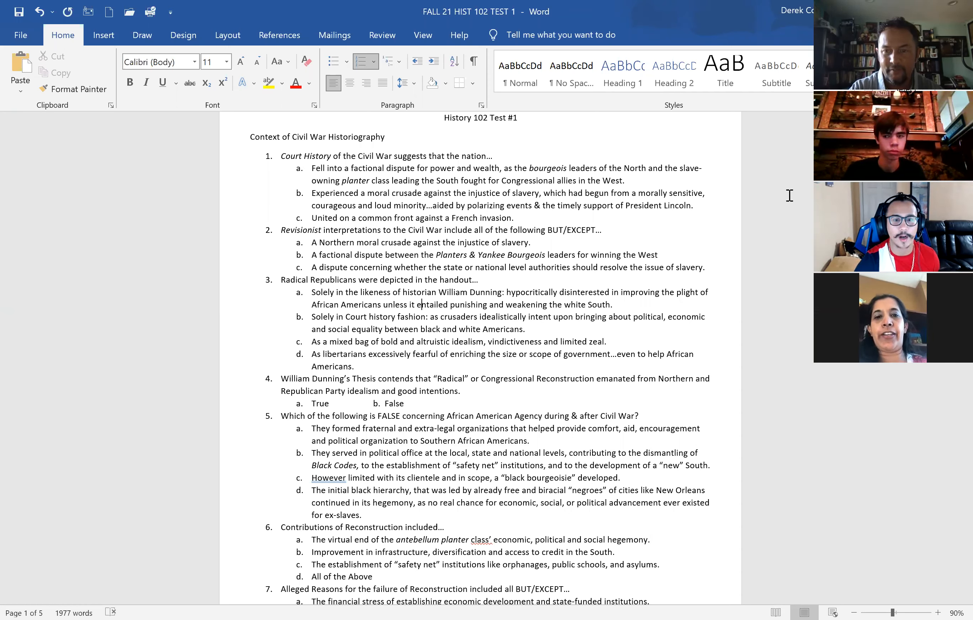
{"action": "mouse_move", "coordinate": [750, 166]}
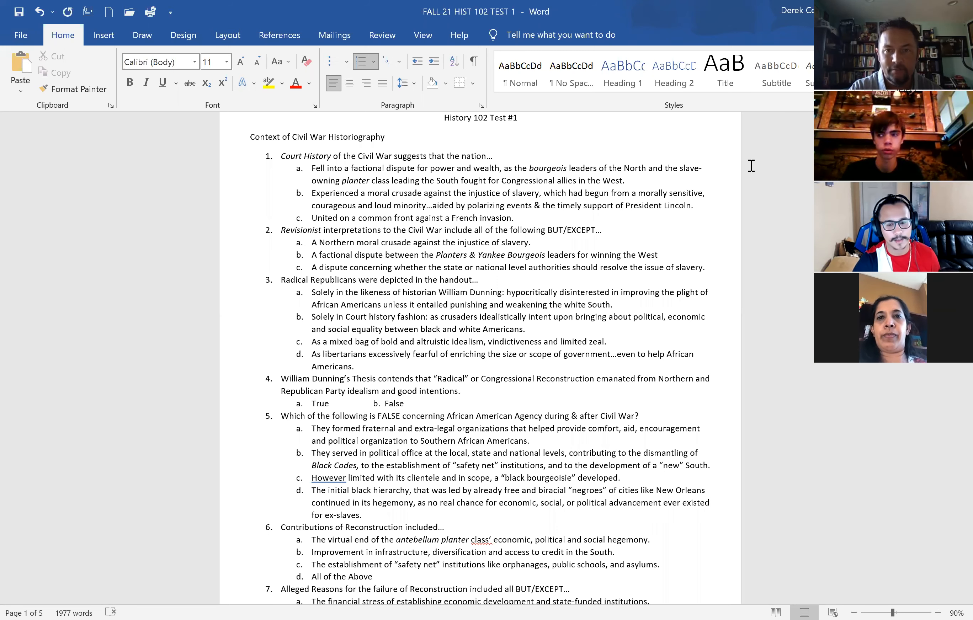
{"action": "mouse_move", "coordinate": [621, 133]}
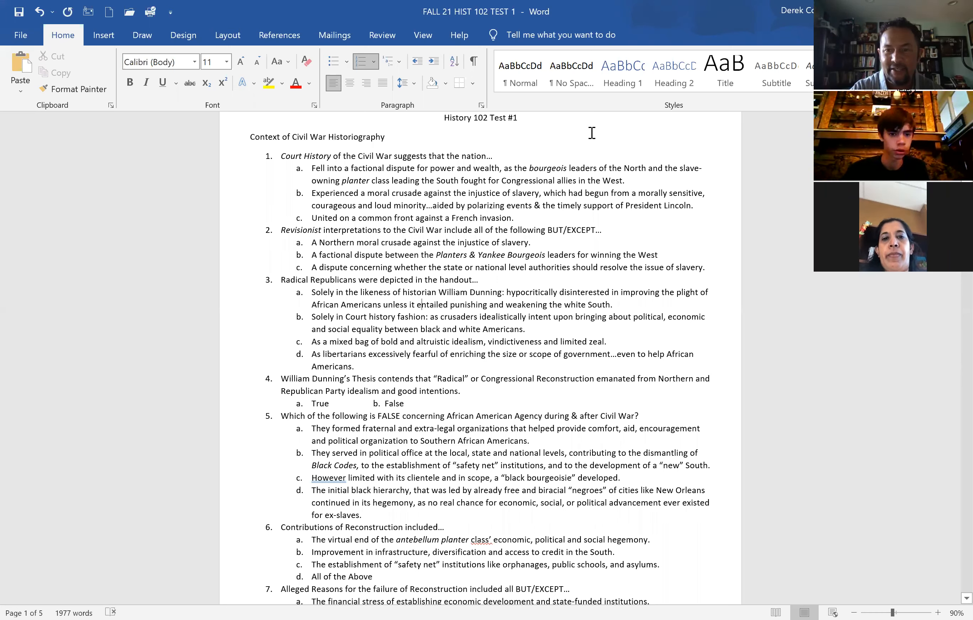
{"action": "mouse_move", "coordinate": [583, 117]}
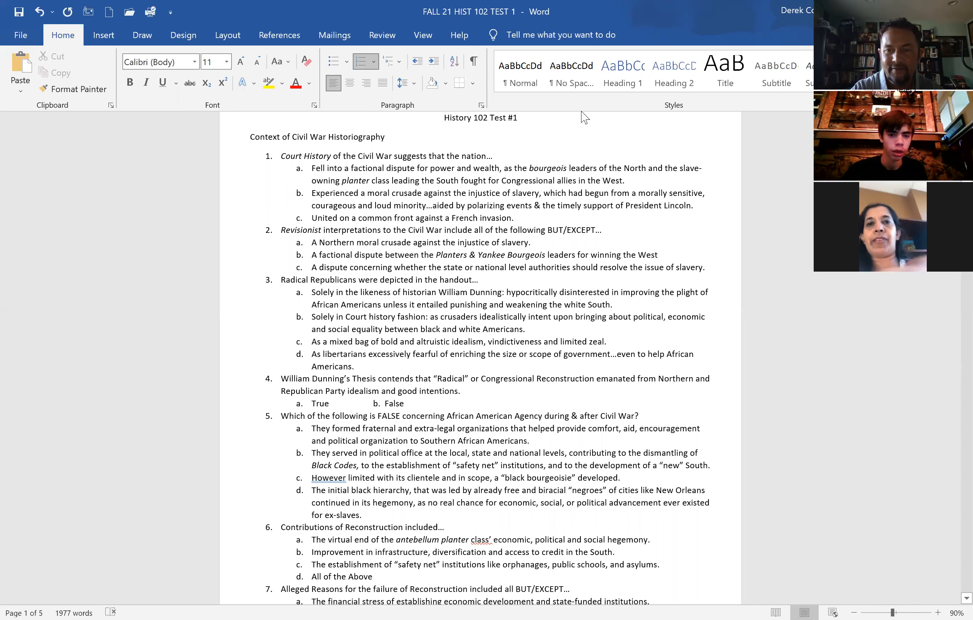